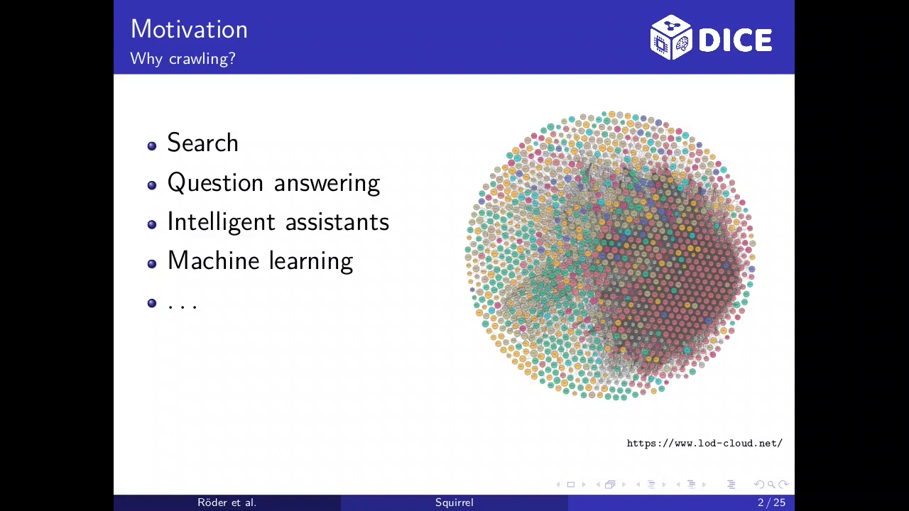
pyautogui.press('Right')
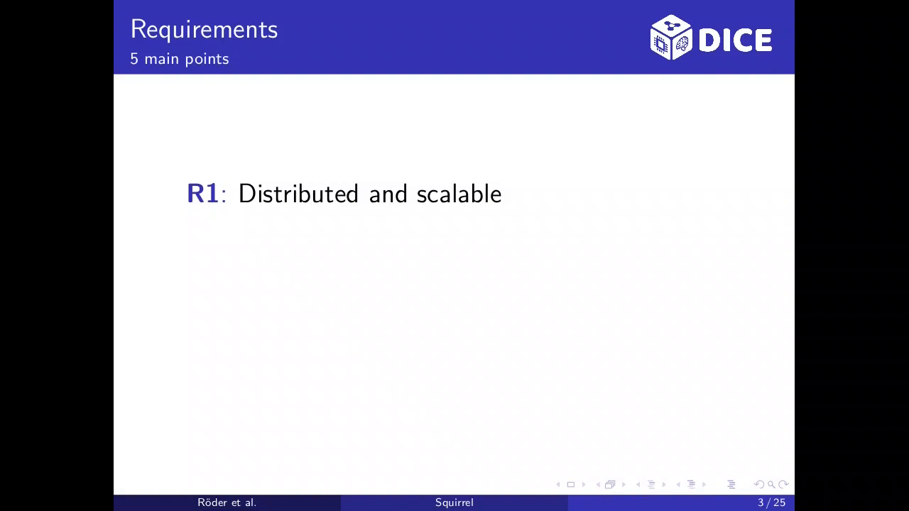